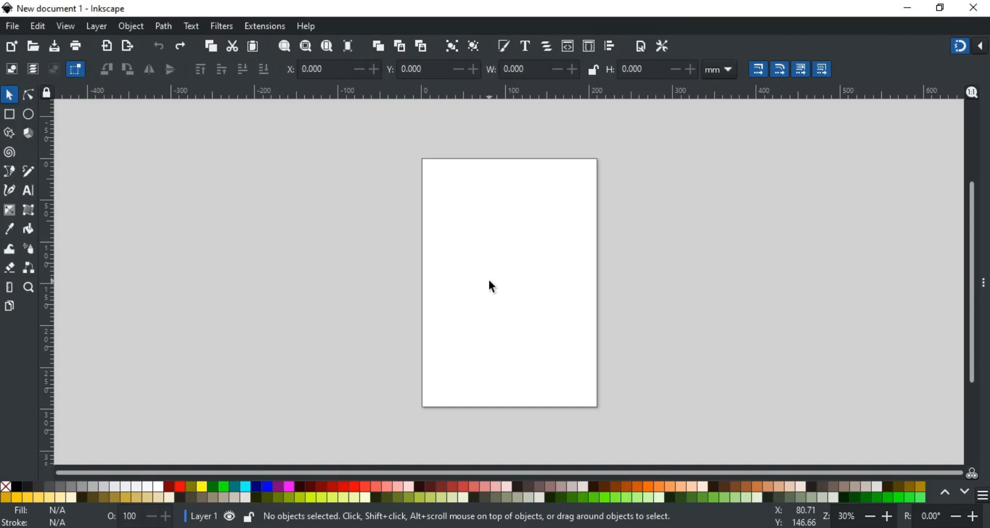
mouse_move(621, 324)
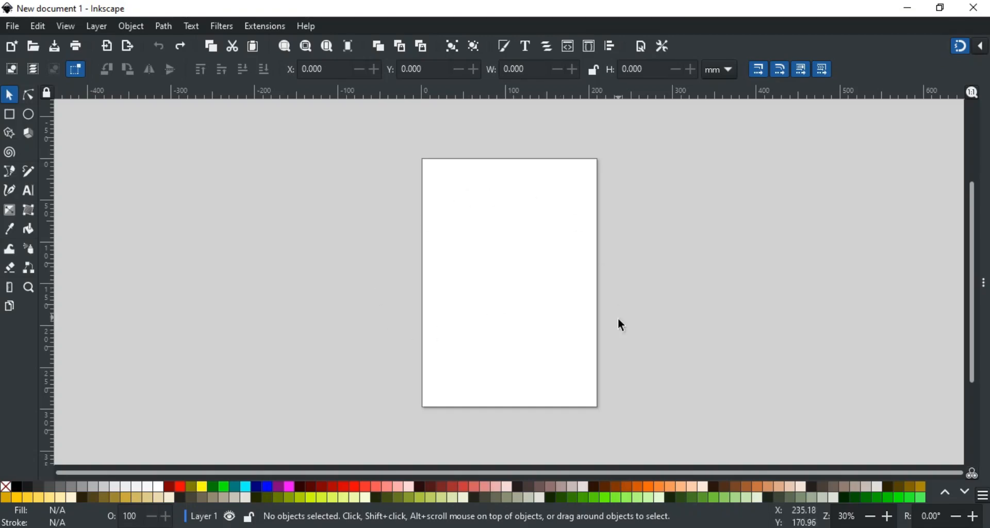
mouse_move(473, 314)
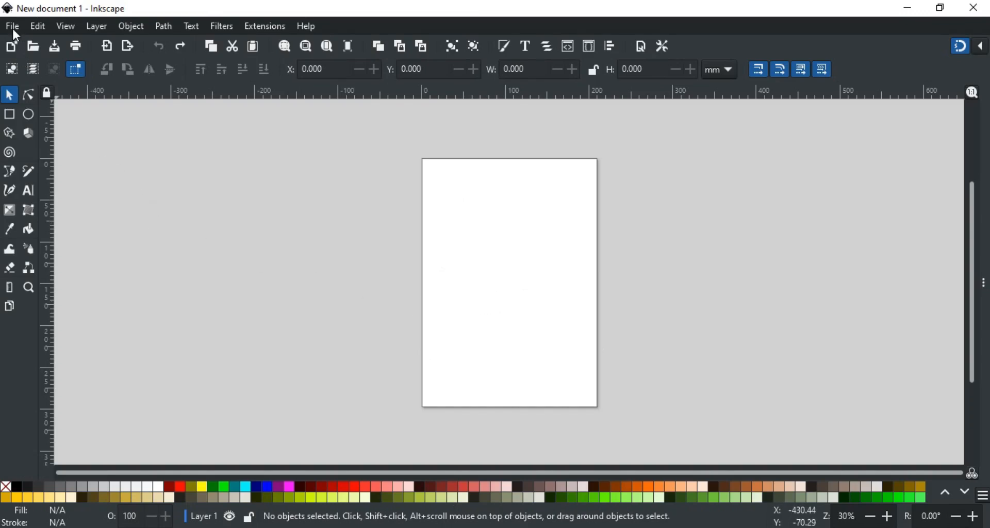
Step: Show the Document Properties dialog with the page reading A4 portrait, 210 × 297 mm
left_click(11, 25)
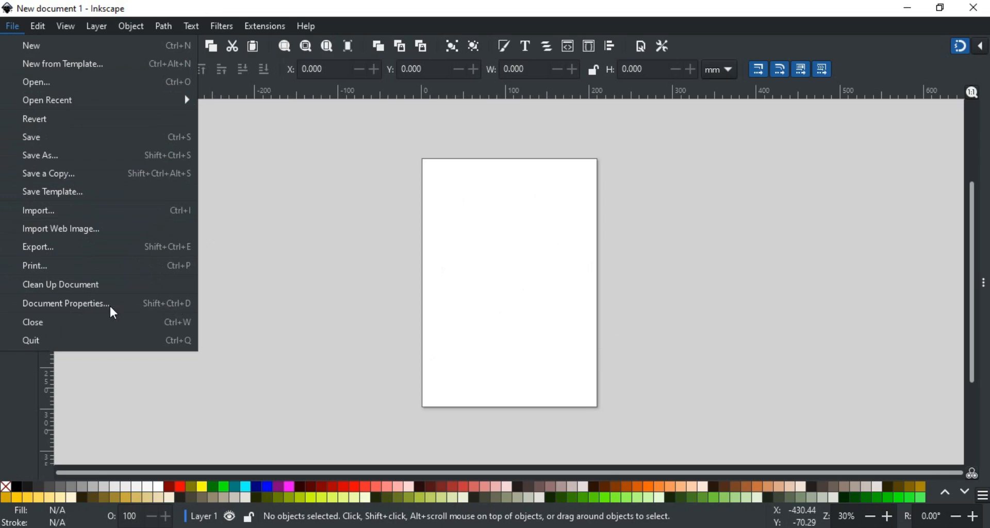
left_click(65, 303)
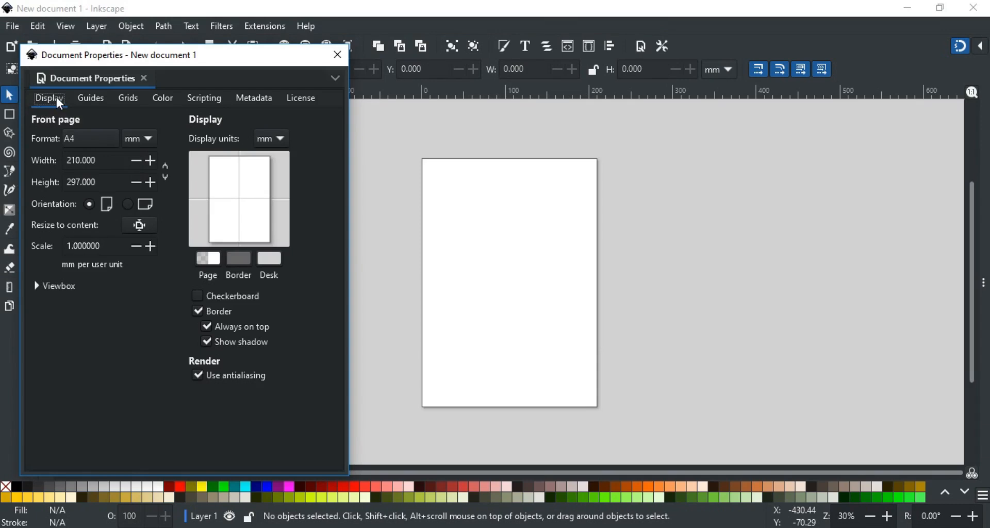
mouse_move(51, 135)
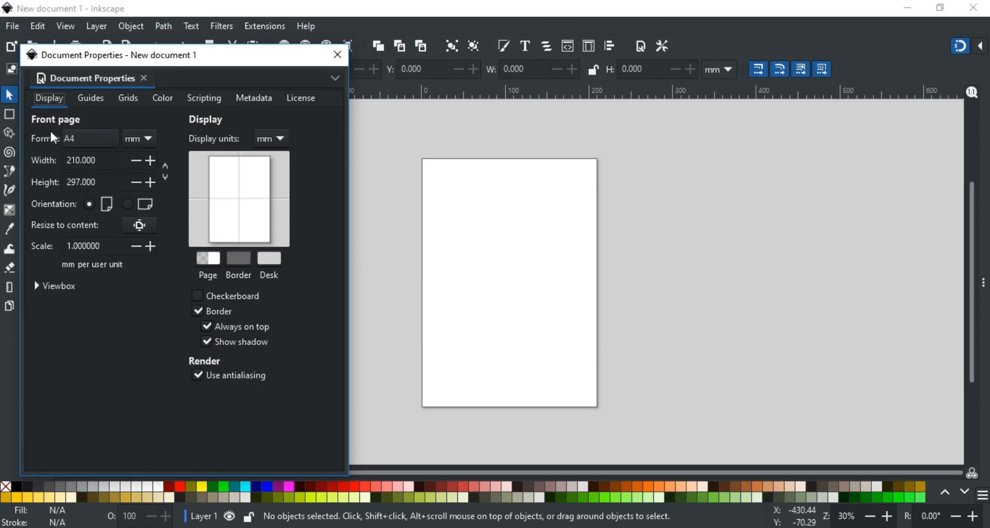
left_click(88, 139)
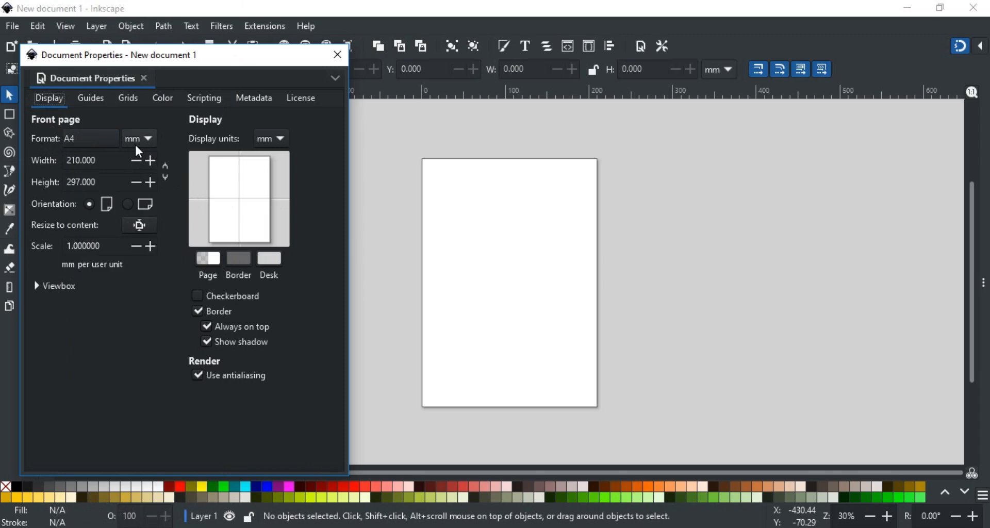
mouse_move(137, 147)
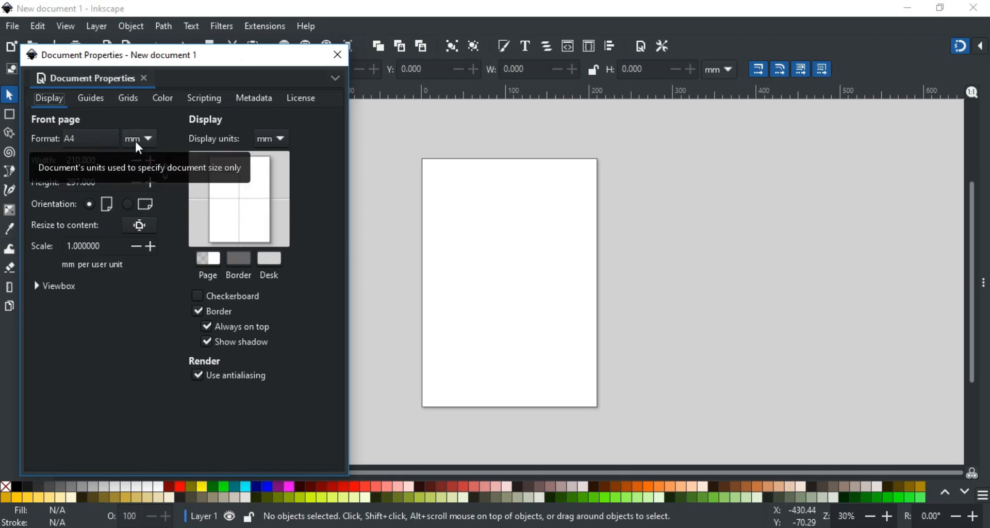
left_click(147, 138)
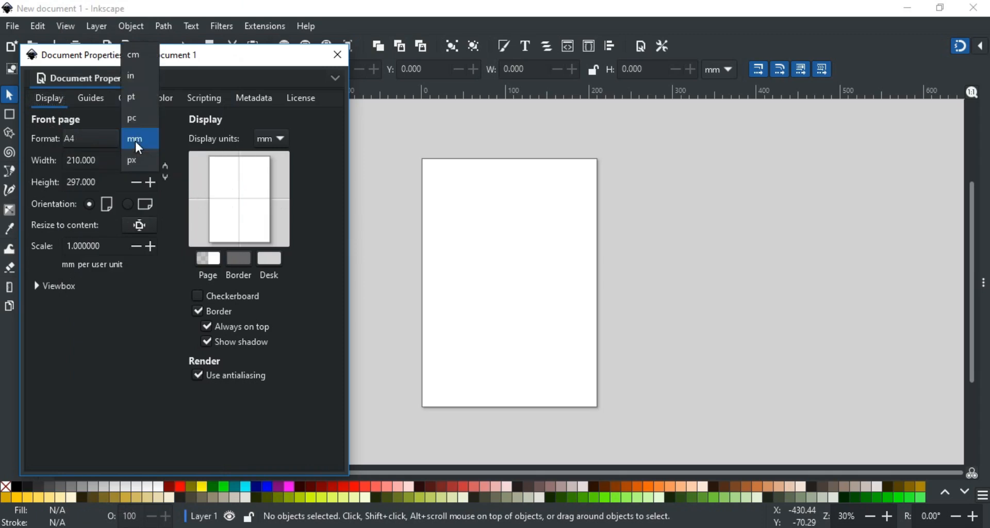
mouse_move(145, 55)
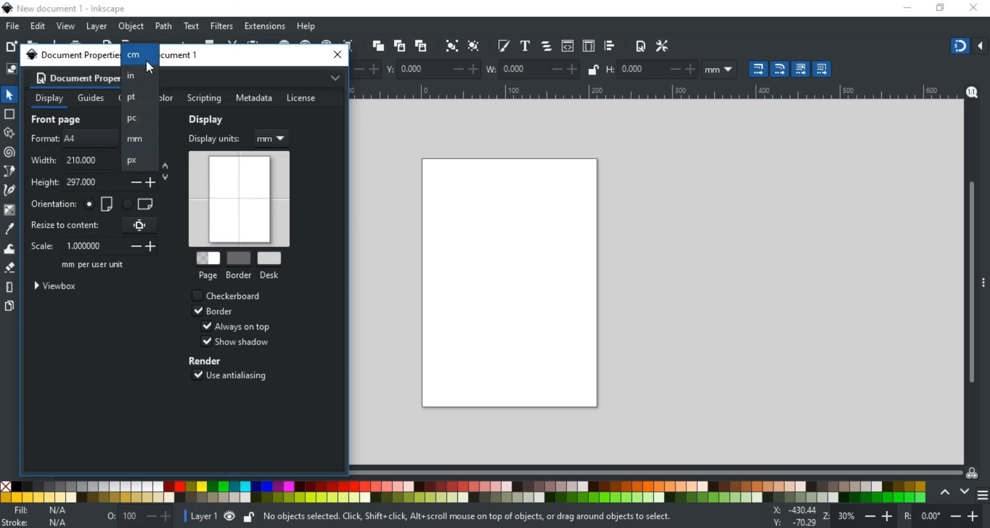
mouse_move(169, 133)
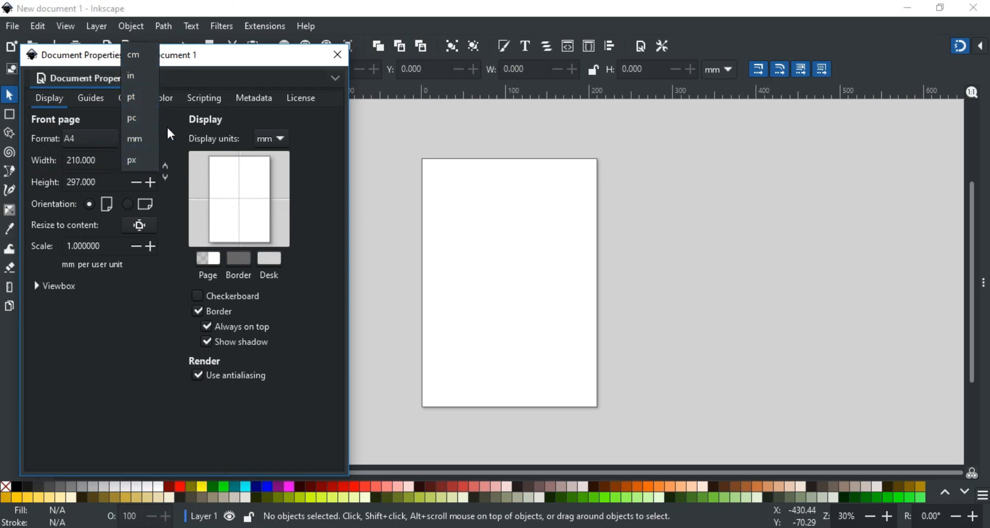
left_click(134, 138)
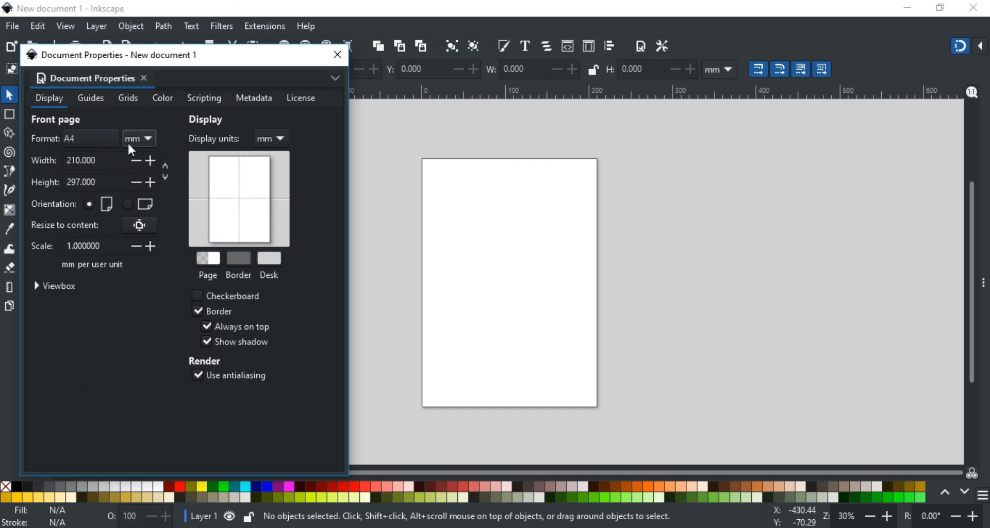
mouse_move(48, 183)
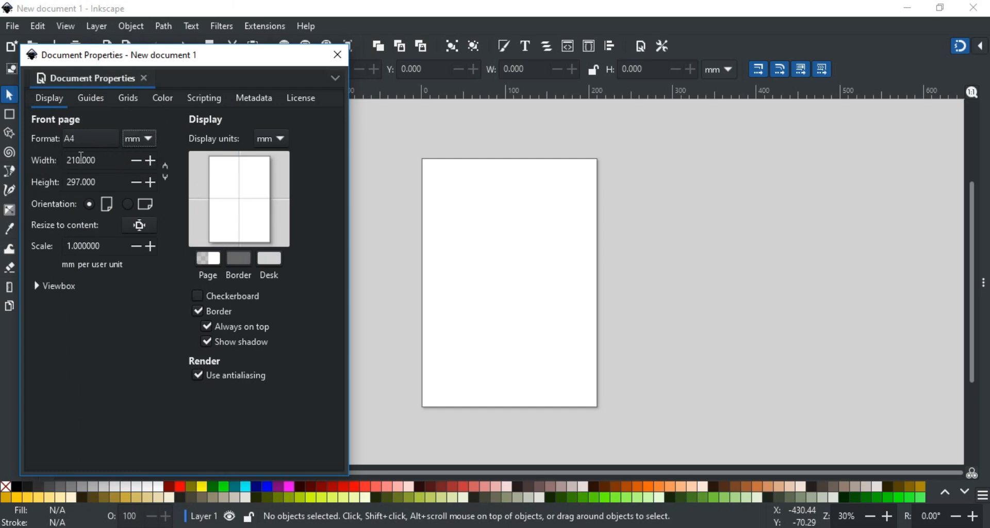
Step: Set the page to a custom 300 × 150 mm landscape size and dismiss the dialog
triple_click(85, 160)
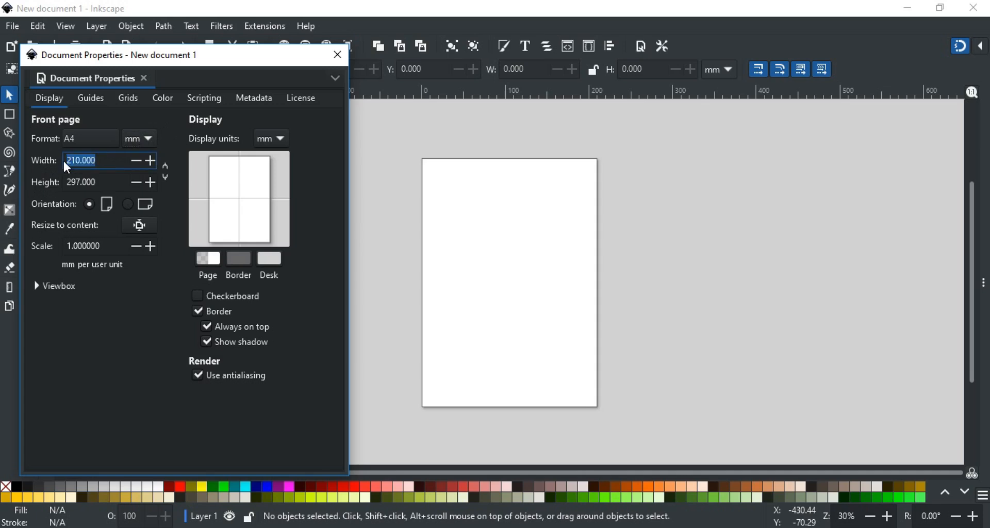
type("30")
left_click(111, 182)
type("1")
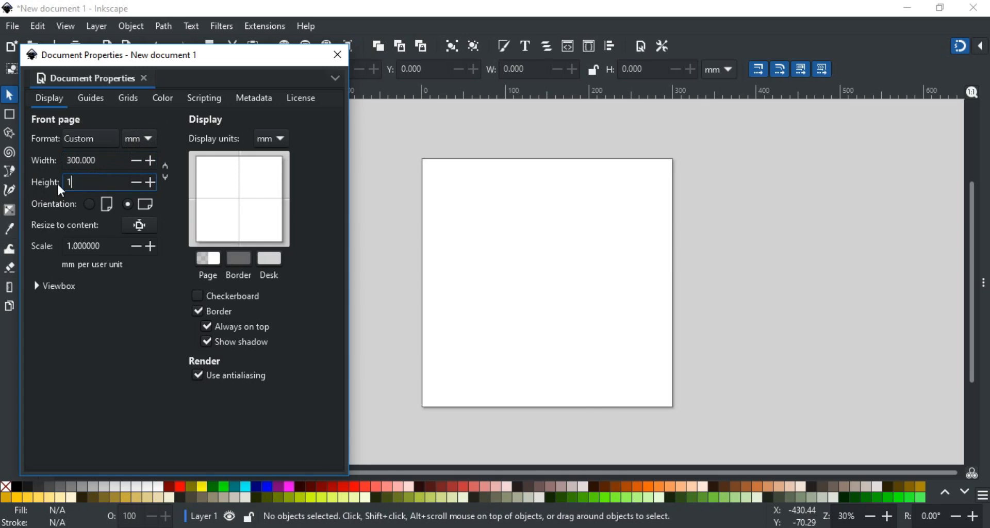
type("50.000")
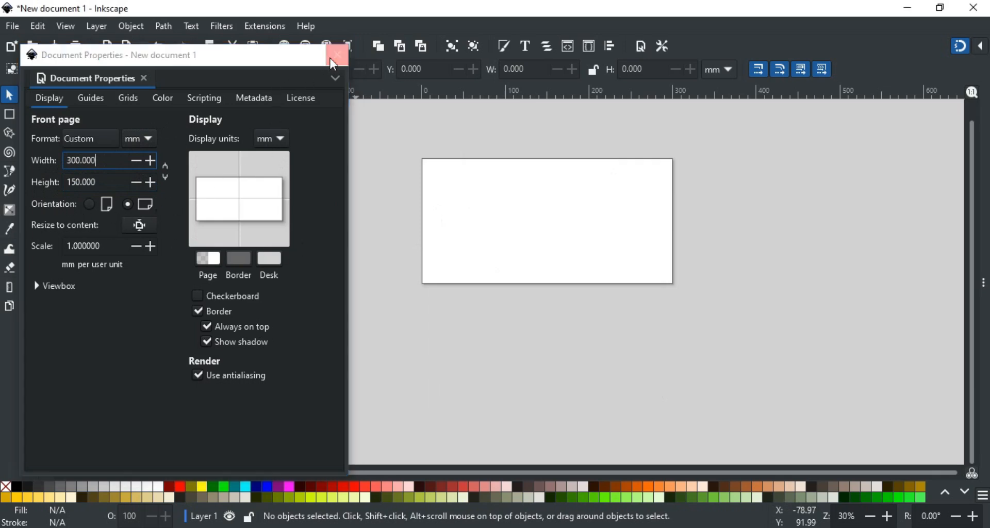
left_click(336, 55)
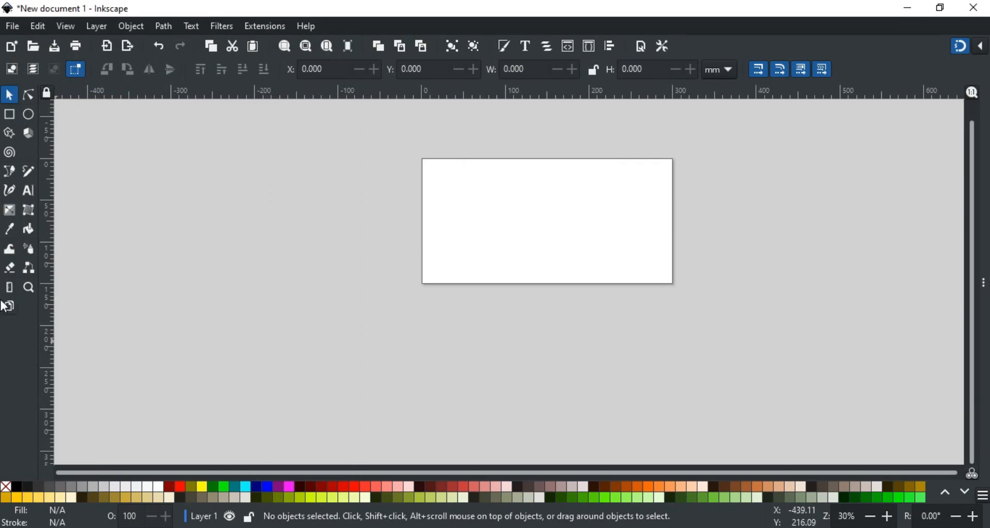
Step: Drag the page's handles with the Page tool to about 582.9 × 194.3 mm
left_click(10, 306)
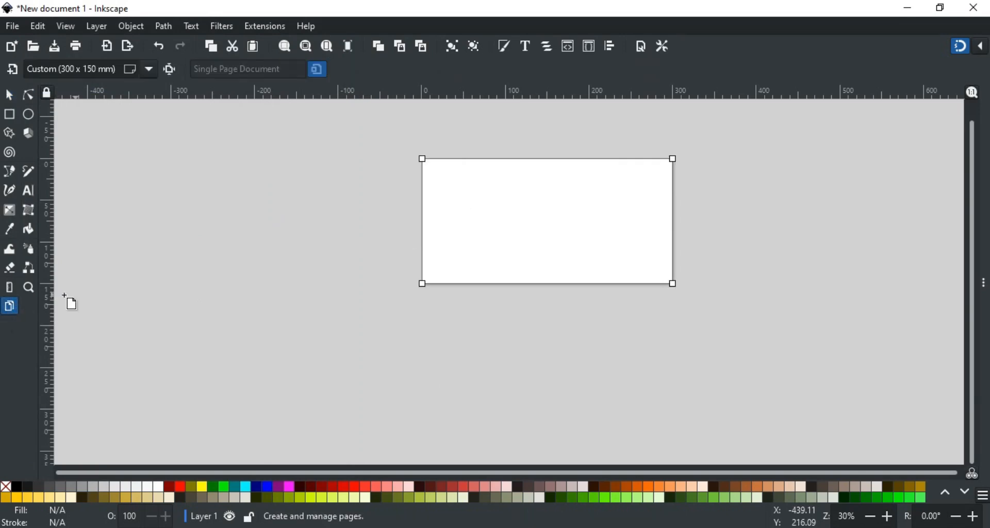
mouse_move(693, 306)
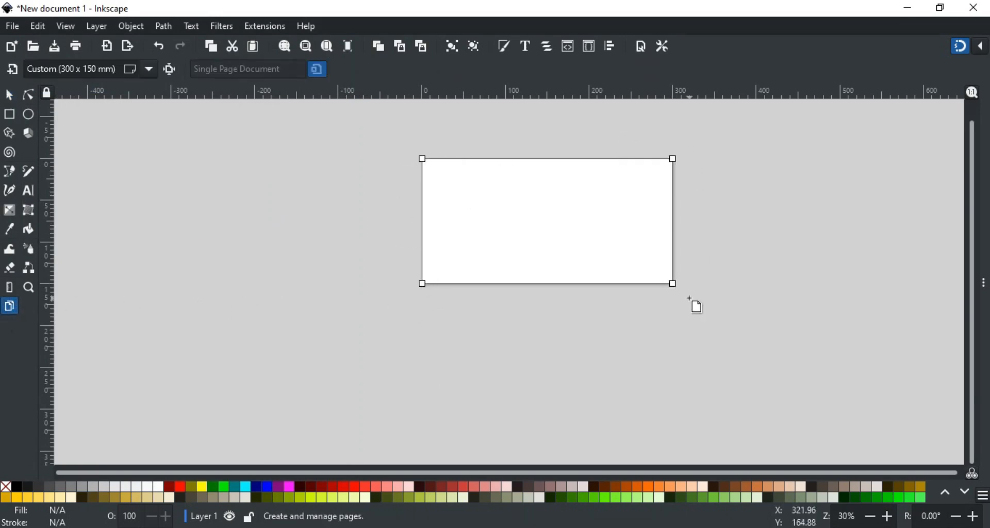
mouse_move(406, 284)
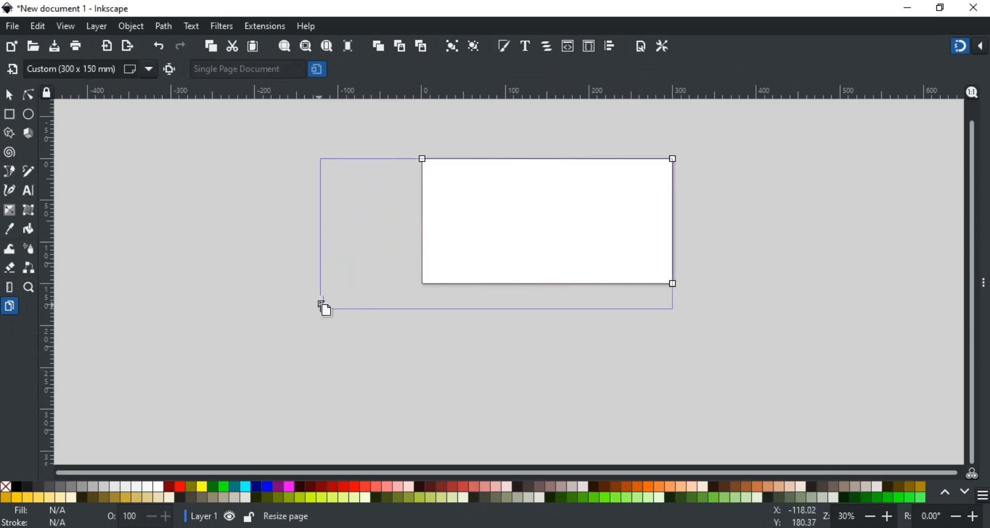
left_click_drag(322, 304, 672, 320)
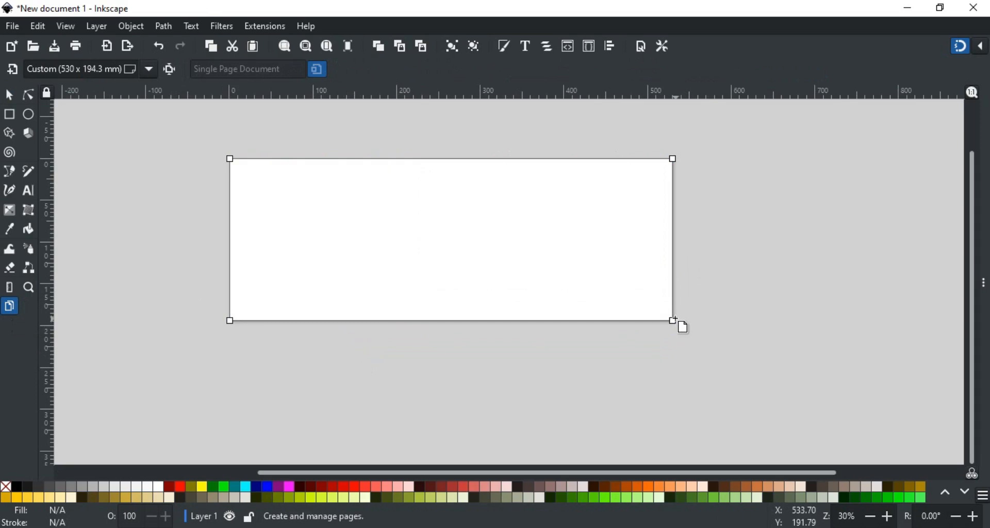
left_click_drag(672, 320, 717, 320)
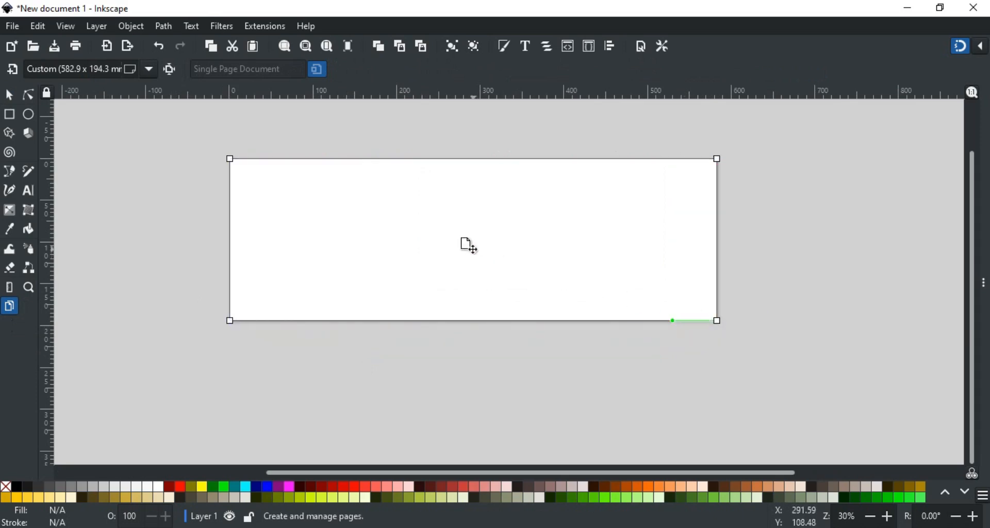